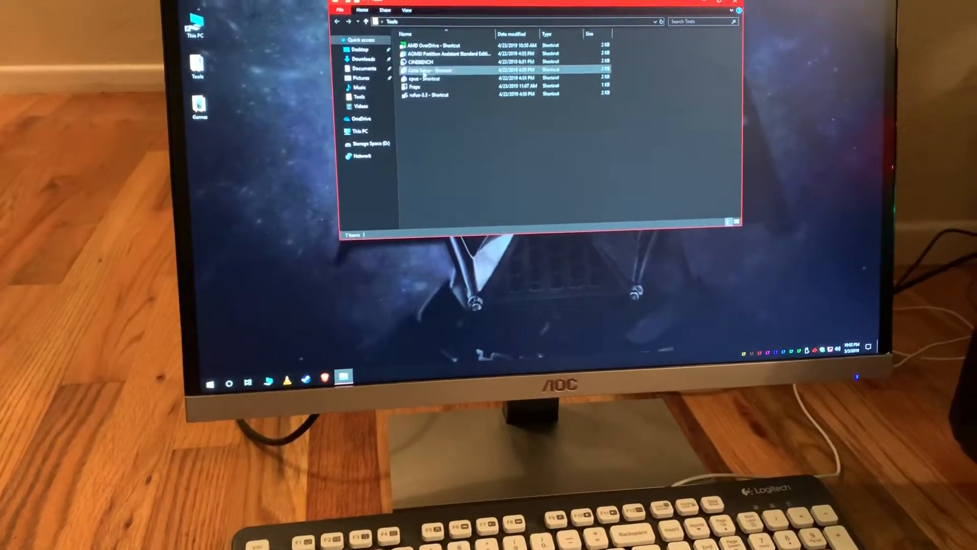
Launch Cinebench R15 from the CINEBENCH shortcut in the Tools folder.
{"action": "double_click", "coordinate": [423, 62]}
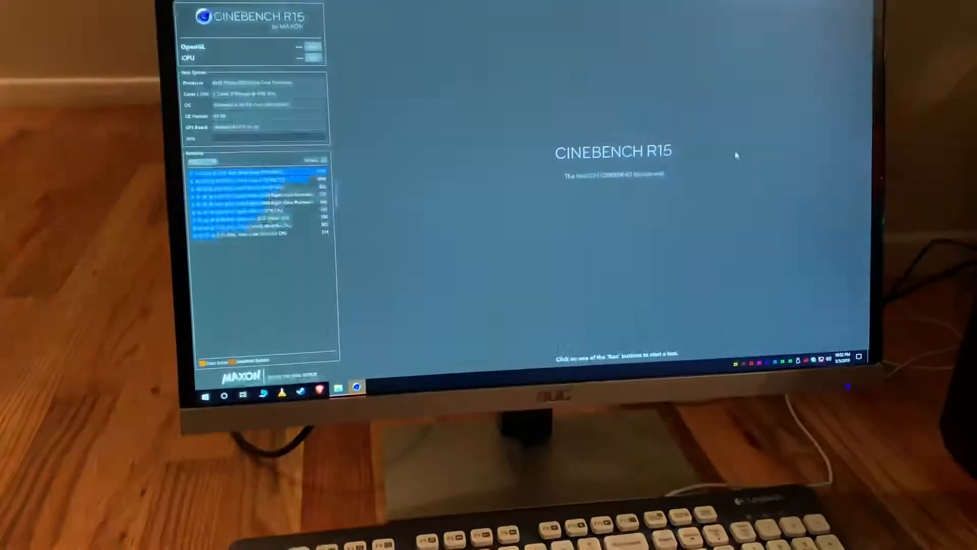